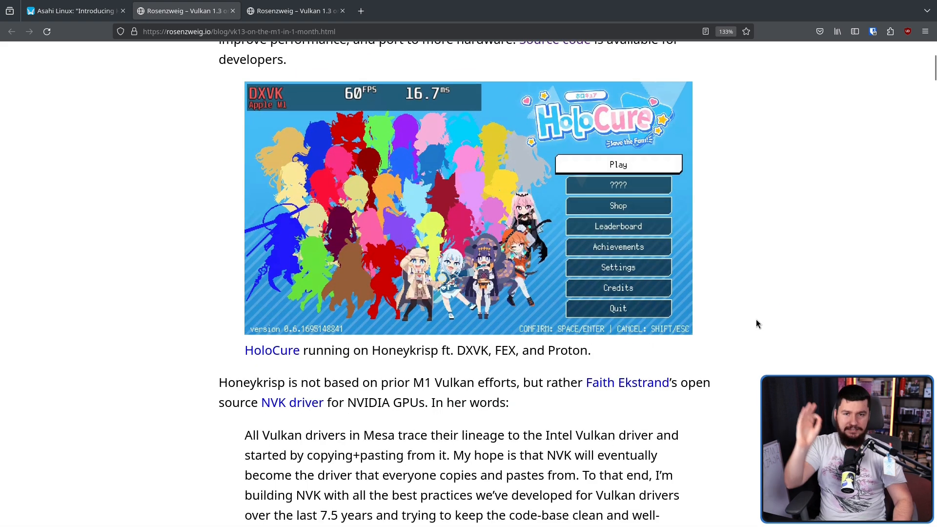
scroll(down, 3)
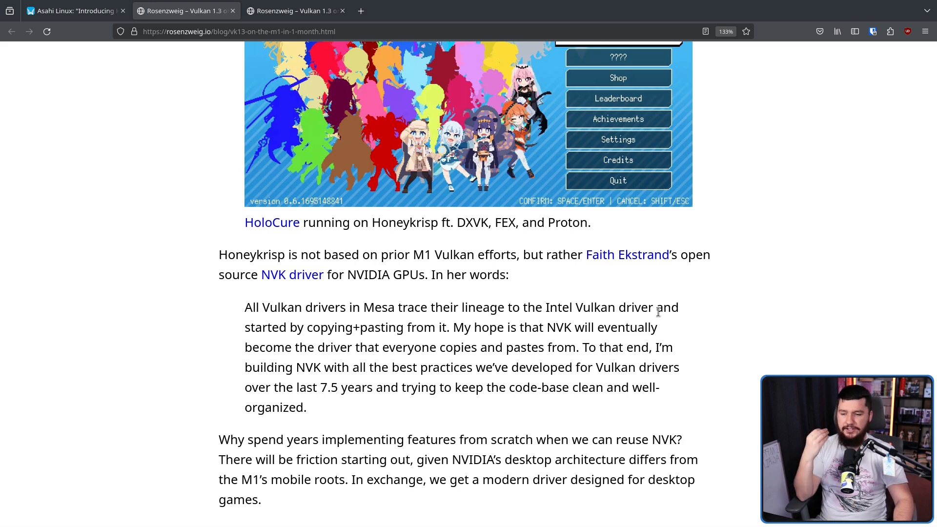
scroll(down, 3)
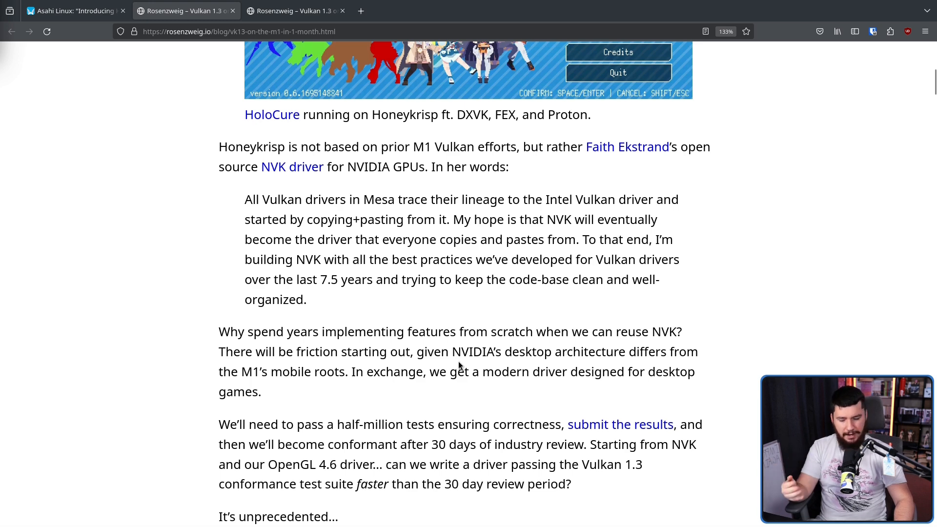
scroll(down, 3)
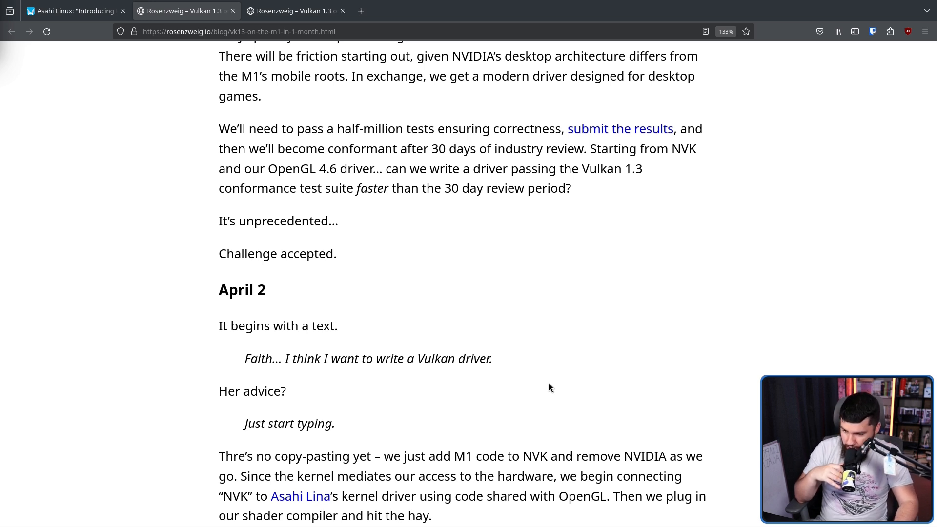
scroll(down, 3)
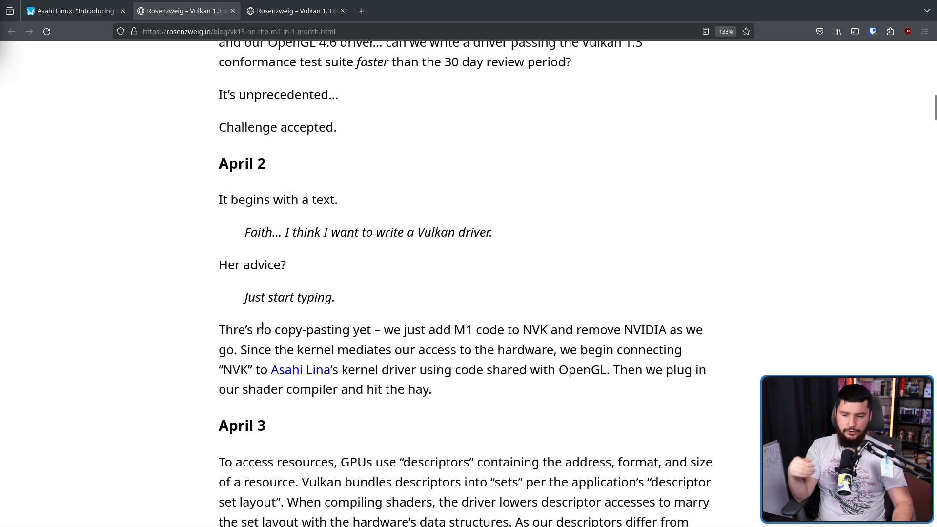
scroll(down, 3)
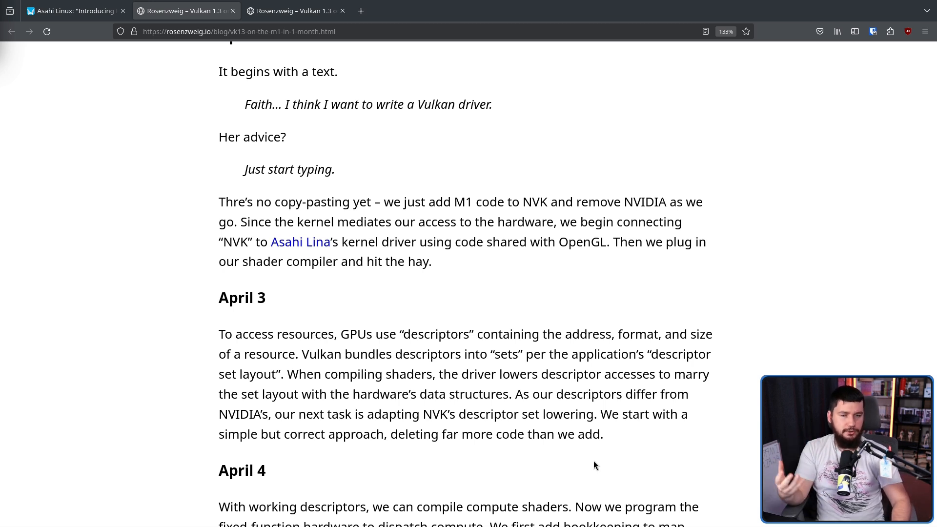
scroll(down, 3)
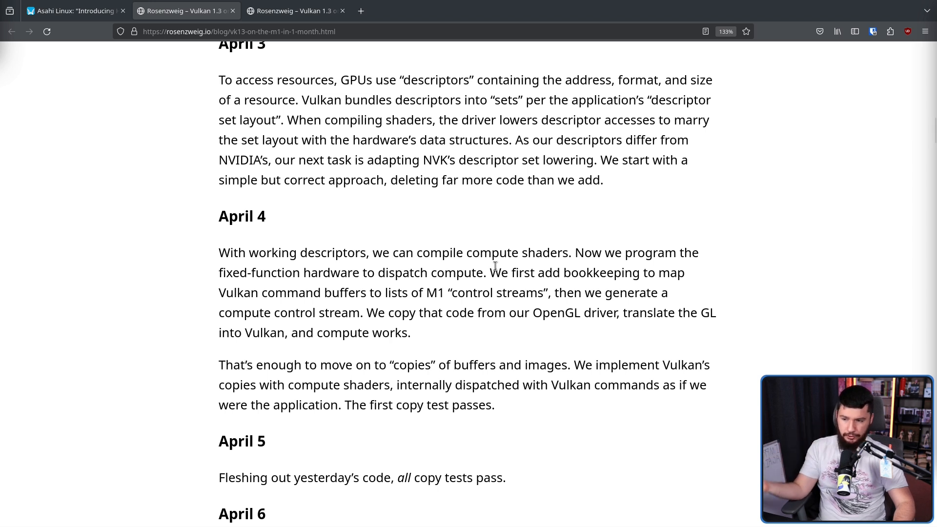
mouse_move(665, 360)
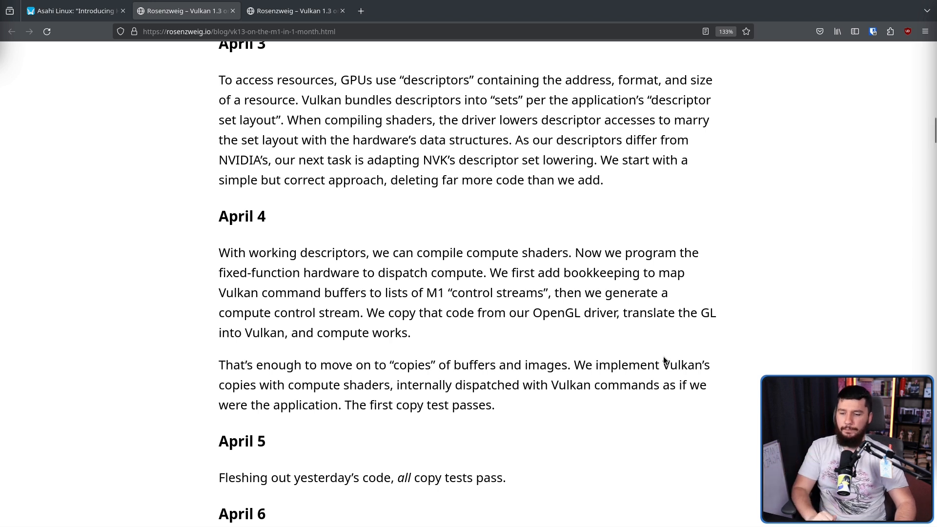
scroll(down, 3)
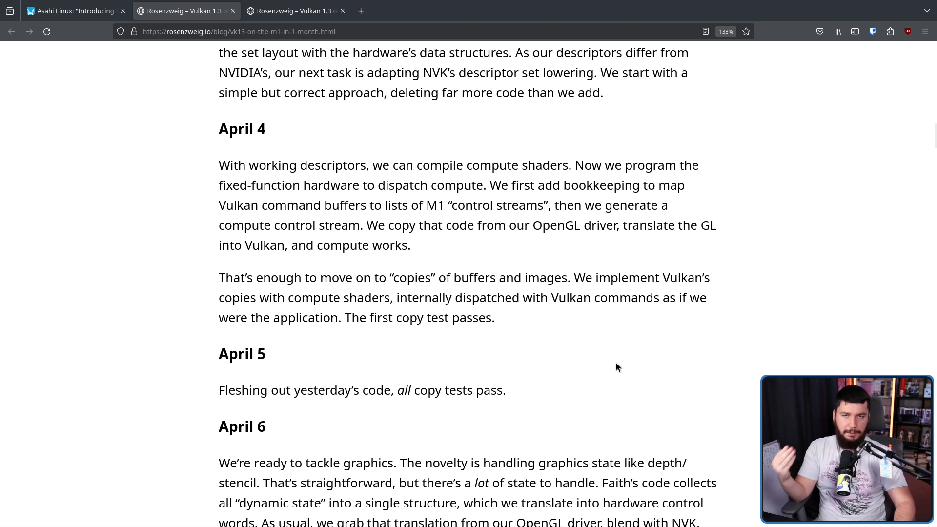
scroll(down, 3)
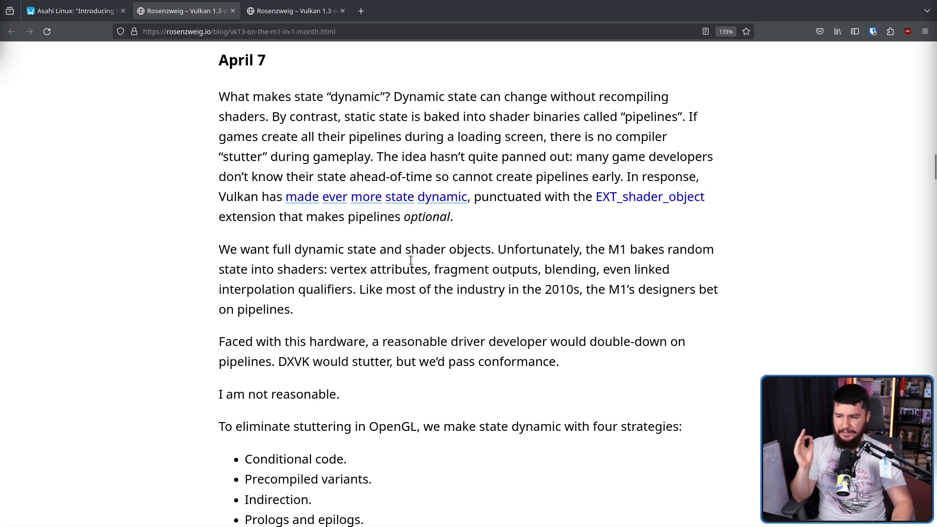
mouse_move(475, 282)
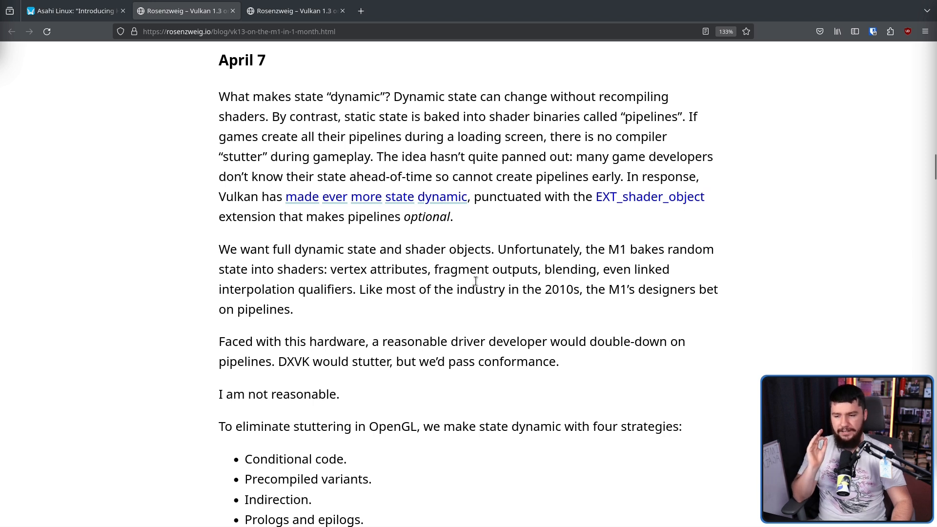
scroll(down, 3)
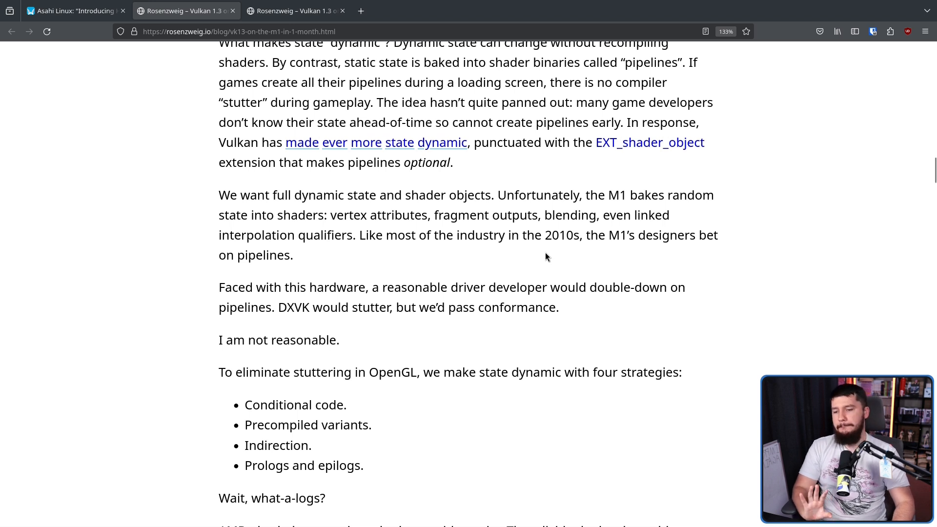
scroll(down, 3)
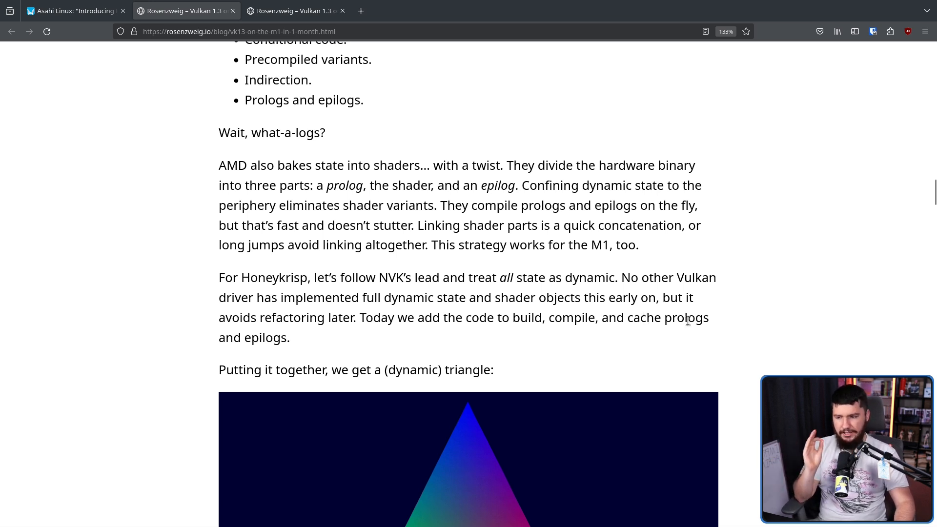
scroll(down, 3)
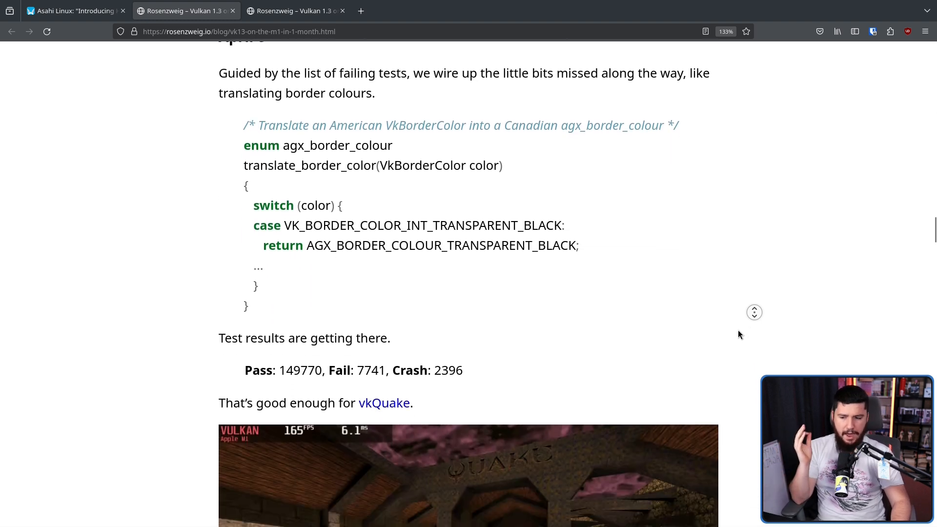
scroll(down, 3)
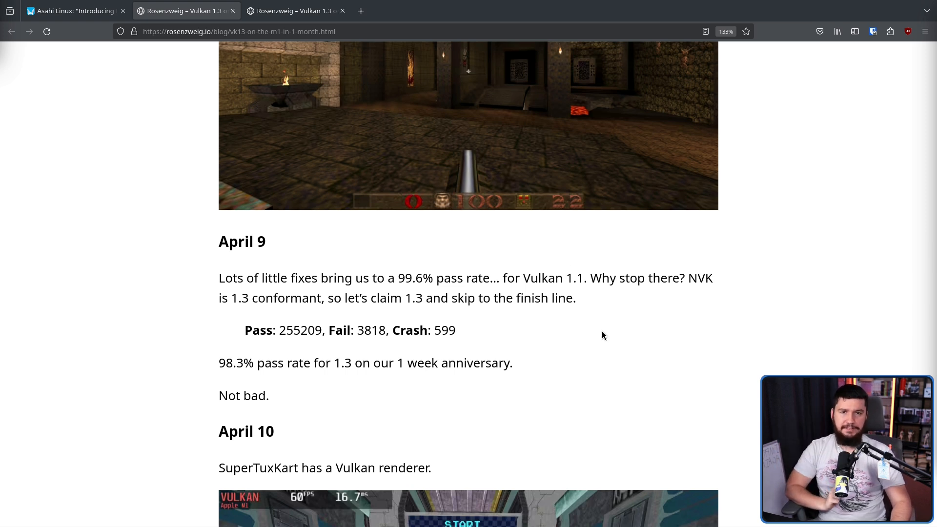
scroll(down, 3)
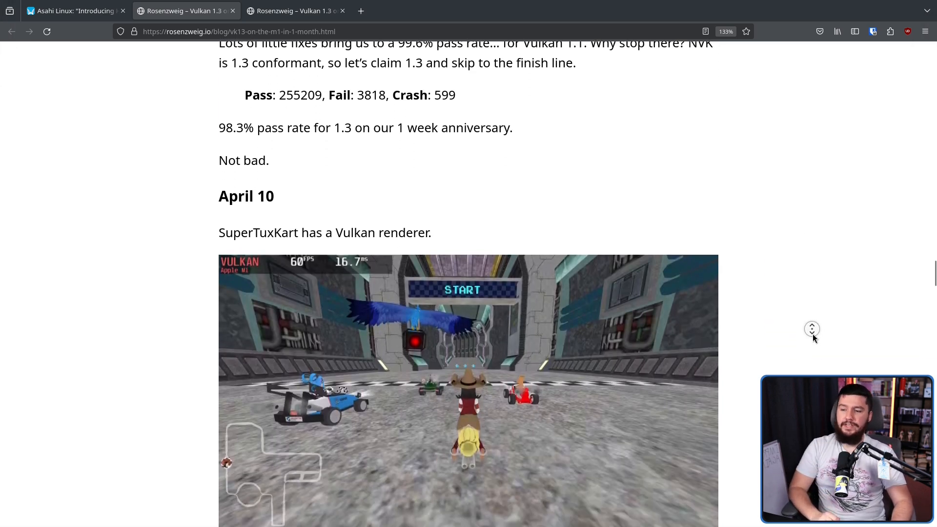
scroll(down, 3)
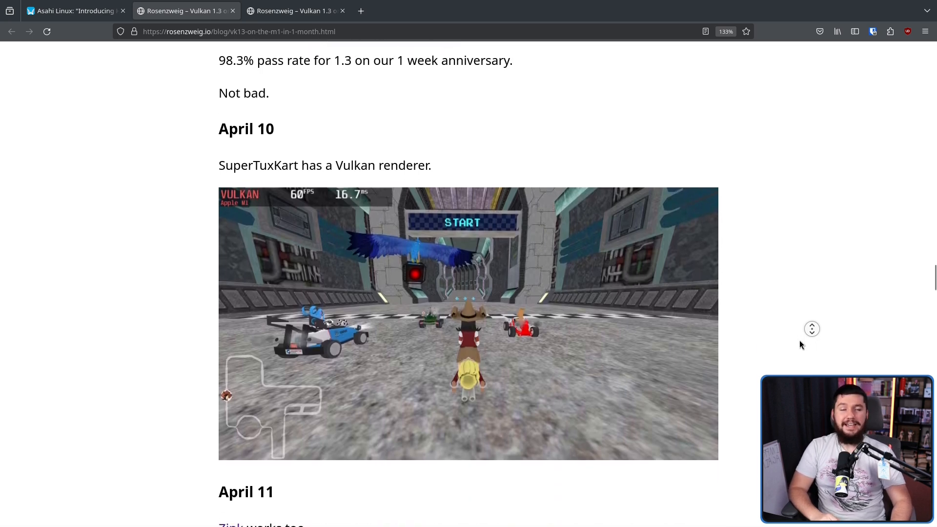
scroll(down, 3)
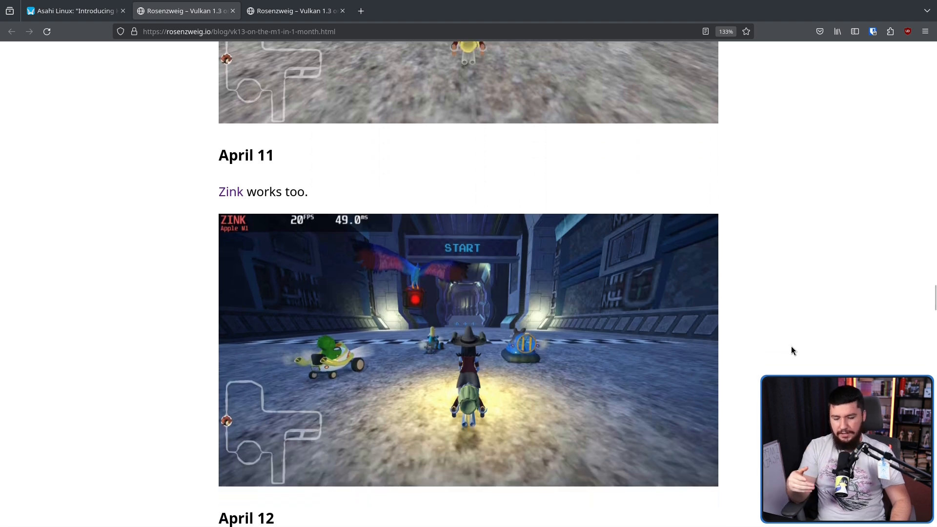
scroll(down, 3)
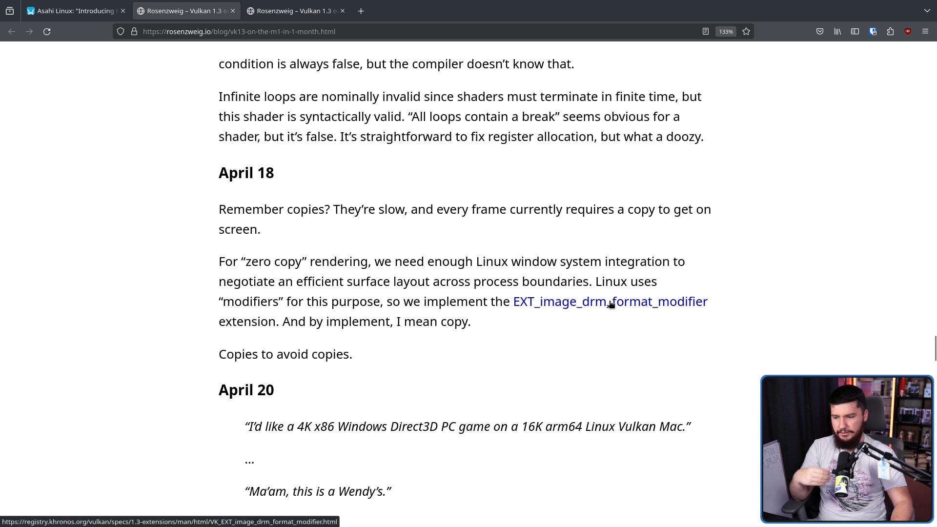
scroll(down, 3)
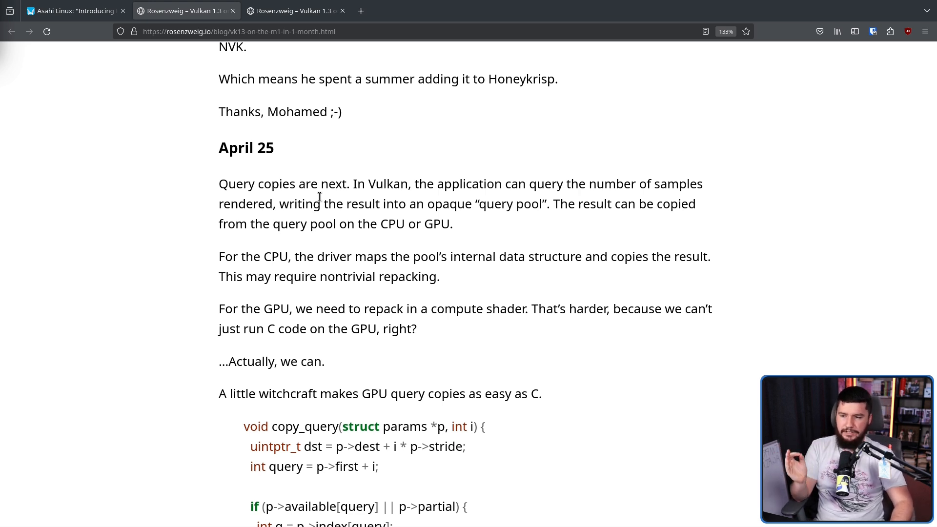
scroll(down, 3)
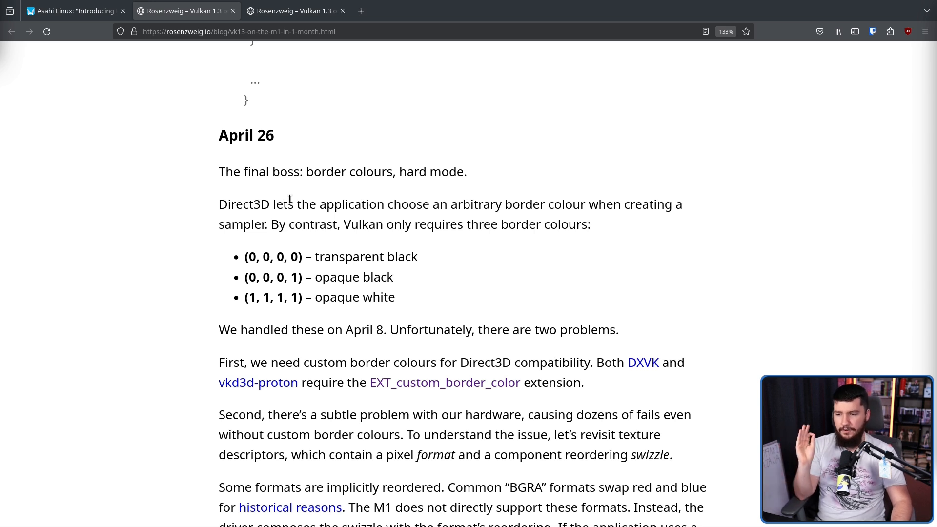
scroll(down, 3)
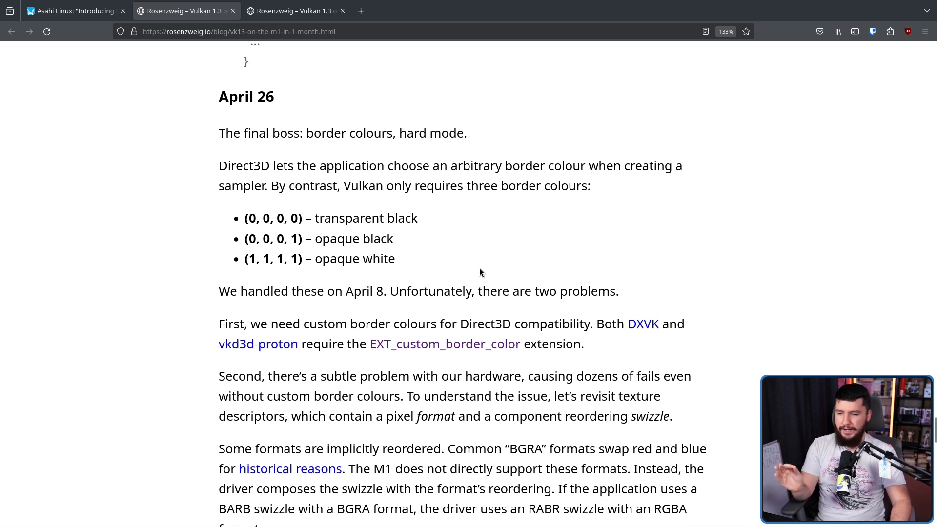
scroll(down, 3)
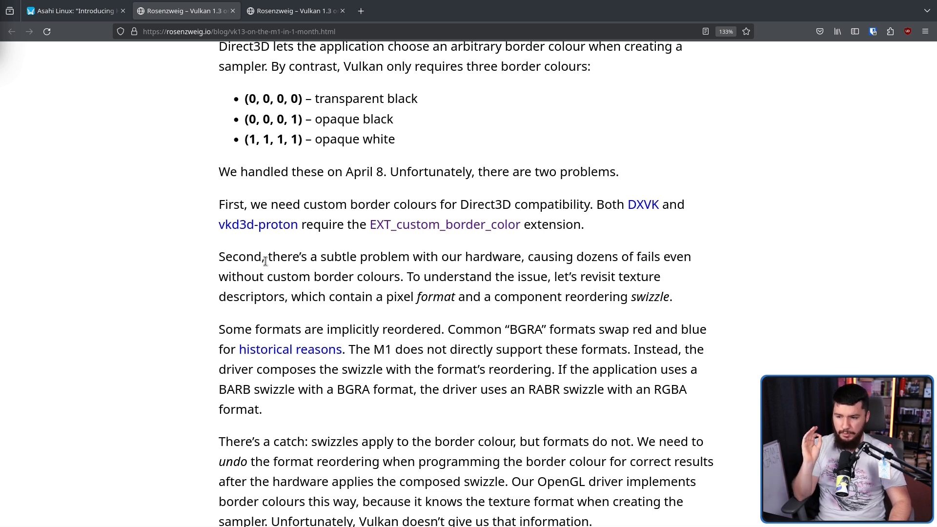
scroll(down, 3)
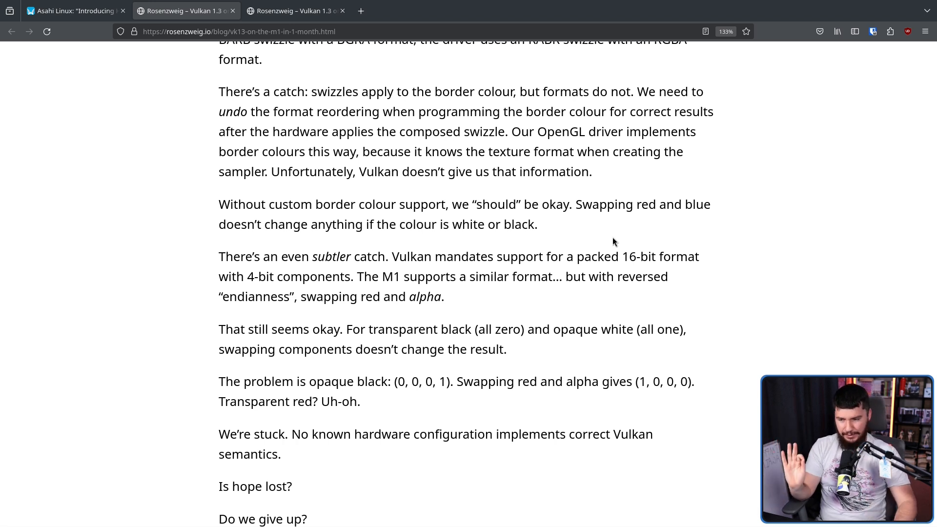
scroll(down, 3)
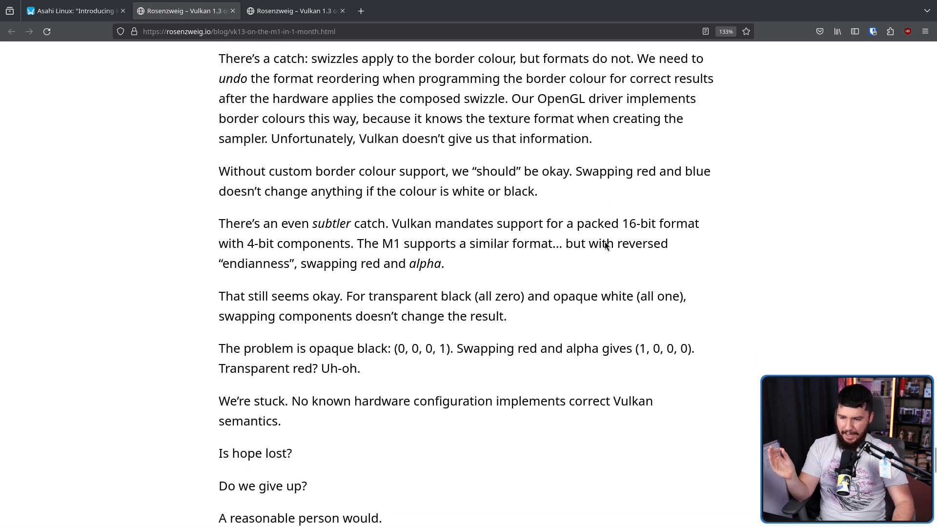
scroll(down, 3)
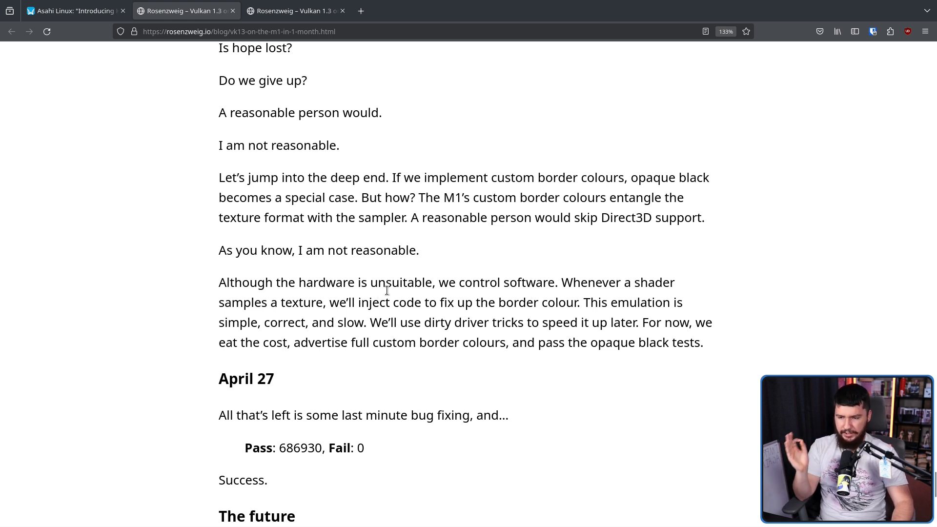
mouse_move(440, 297)
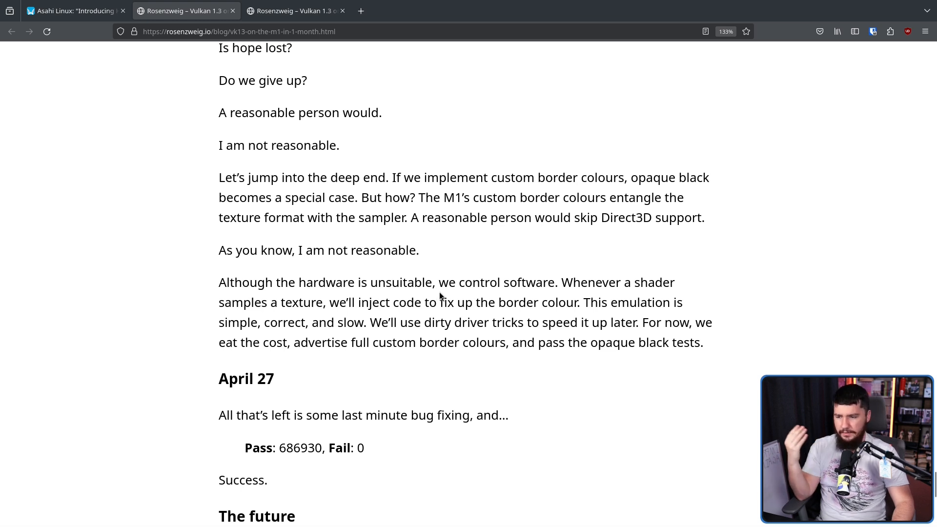
scroll(down, 3)
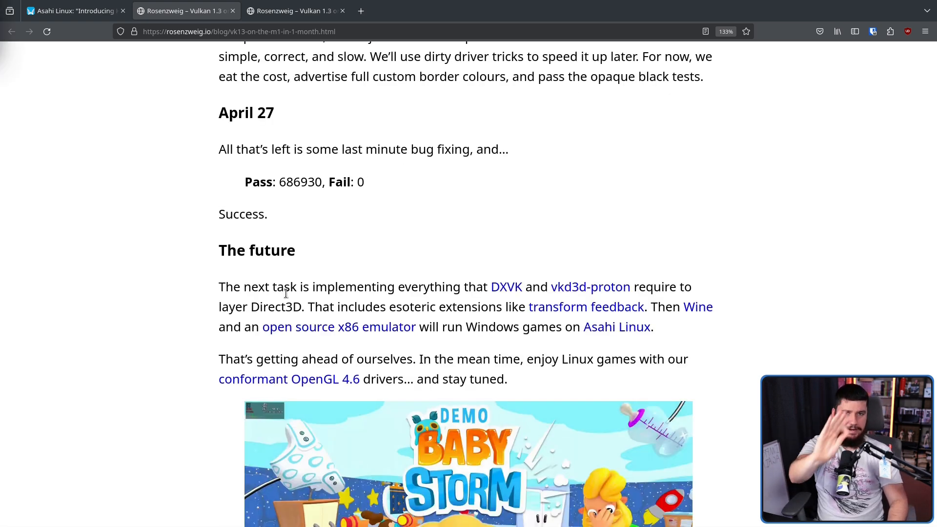